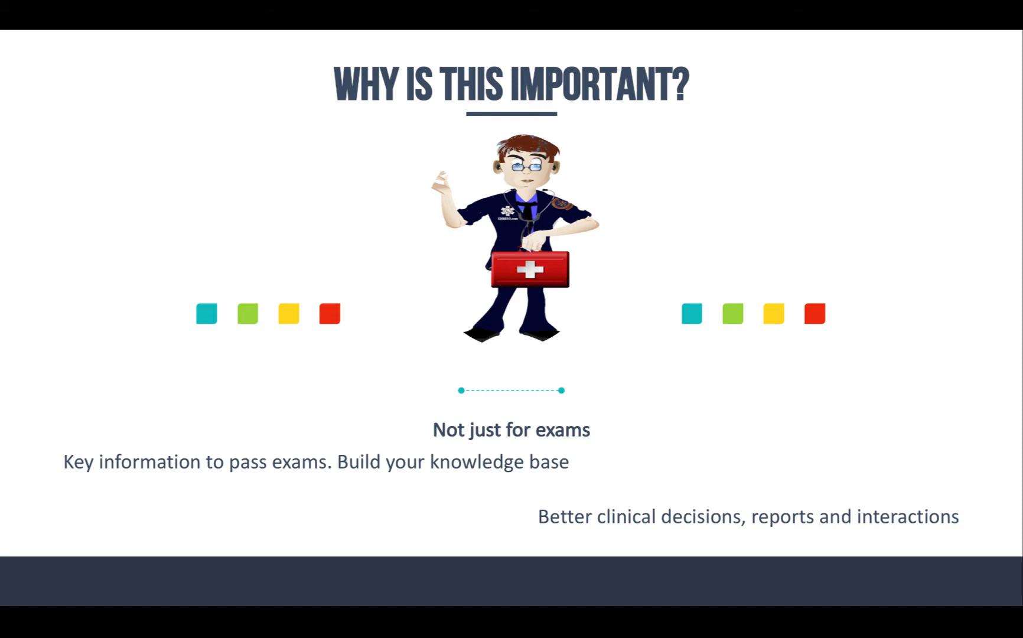
Advance the 'Why Is This Important?' slide content toward the History assessment questions.
key("right")
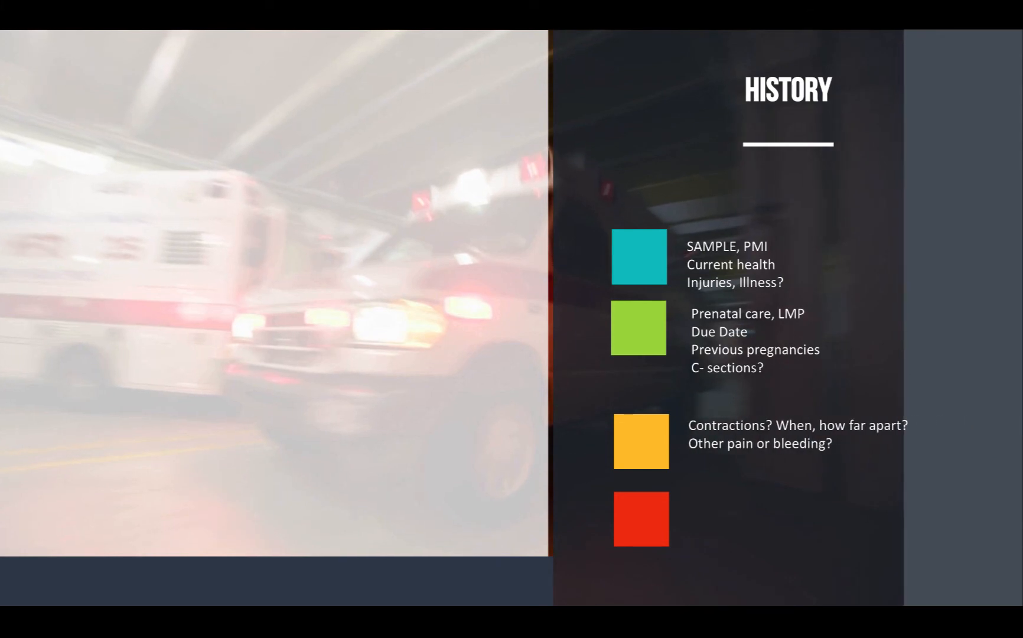